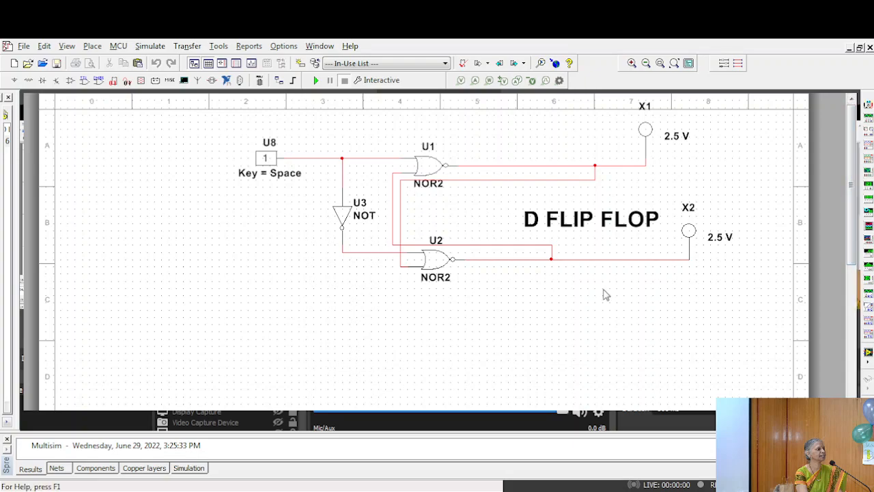
{"action": "mouse_move", "coordinate": [577, 303]}
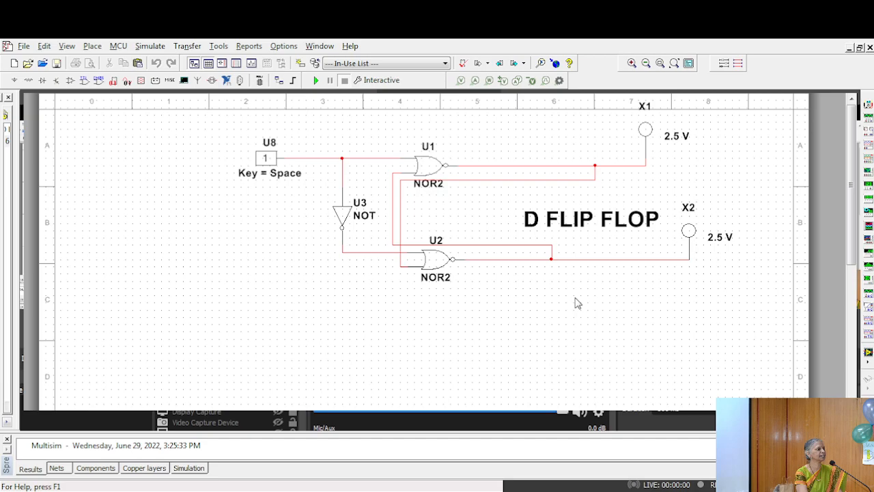
{"action": "mouse_move", "coordinate": [677, 288]}
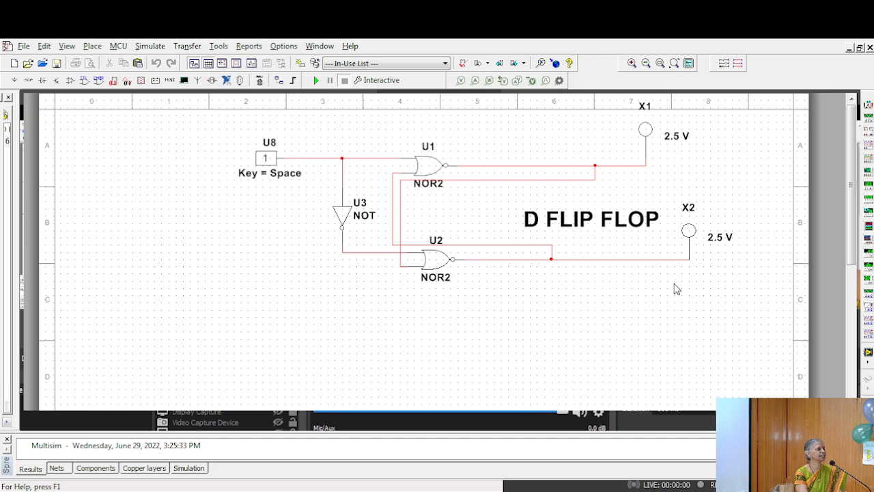
{"action": "mouse_move", "coordinate": [680, 156]}
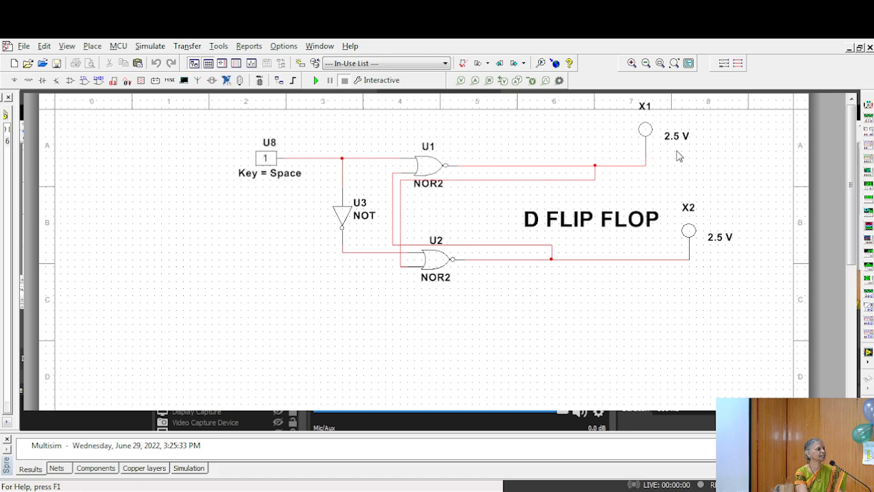
{"action": "mouse_move", "coordinate": [662, 144]}
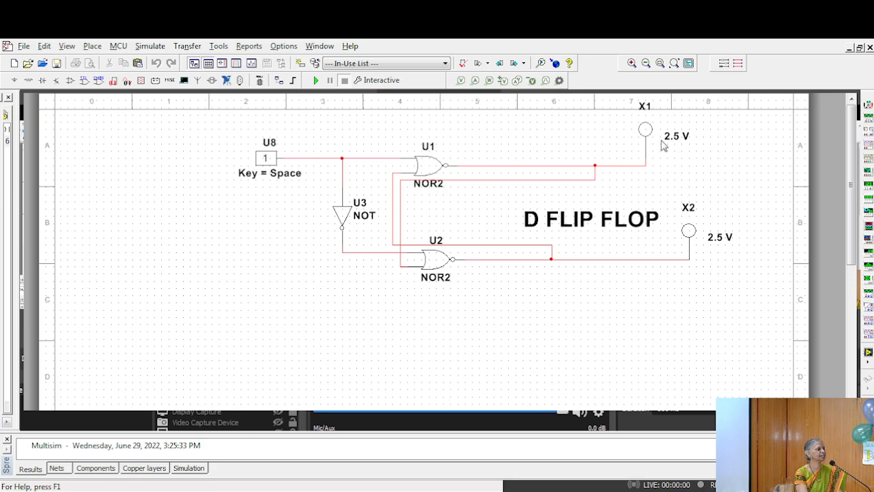
{"action": "mouse_move", "coordinate": [743, 277]}
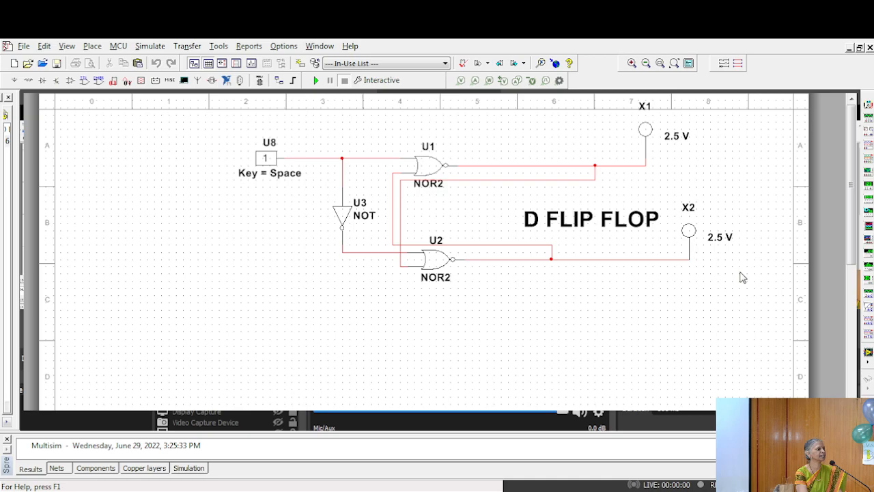
{"action": "mouse_move", "coordinate": [724, 273]}
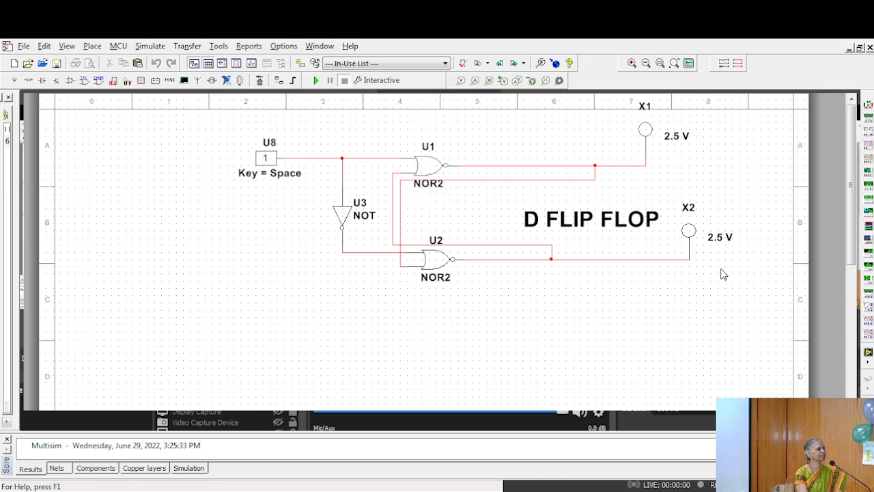
{"action": "mouse_move", "coordinate": [208, 202]}
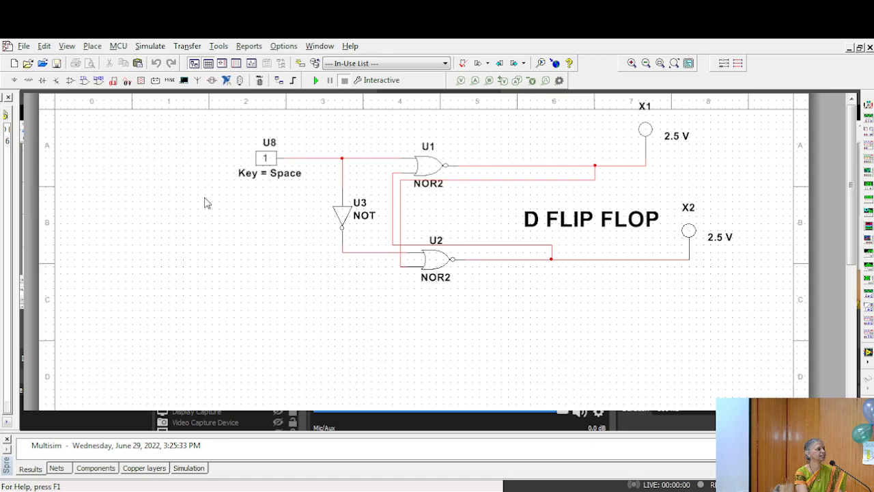
{"action": "mouse_move", "coordinate": [354, 231]}
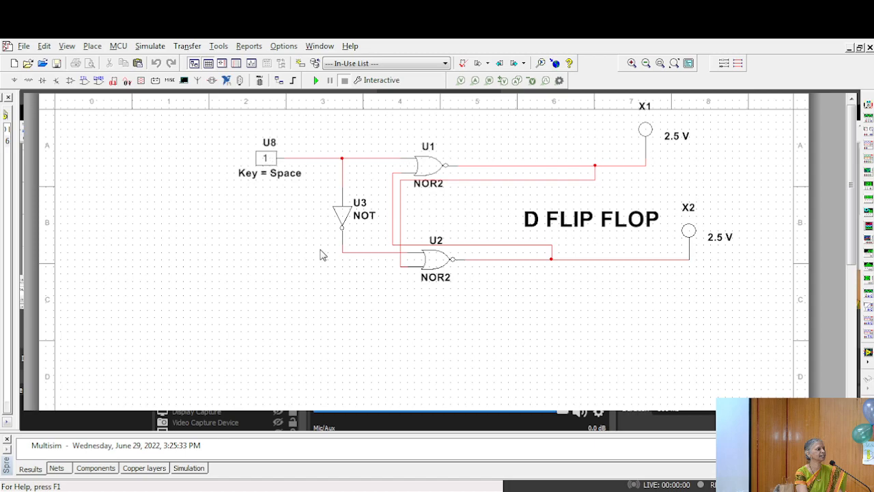
{"action": "mouse_move", "coordinate": [418, 294]}
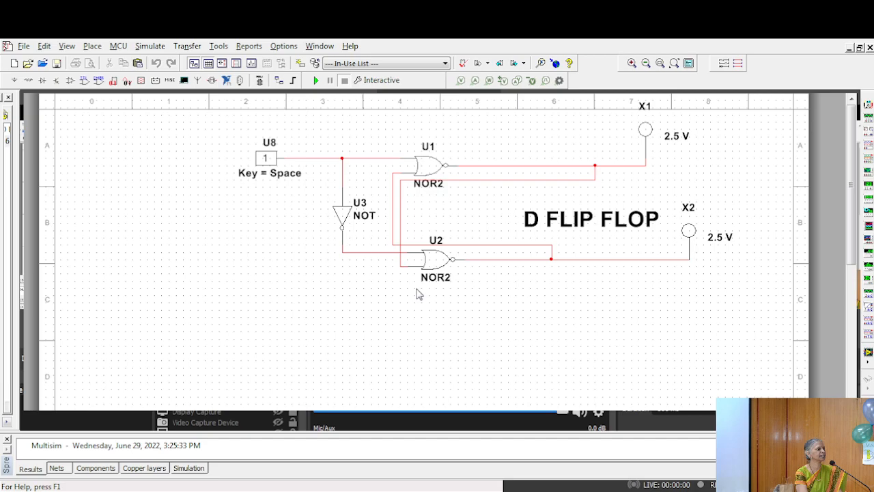
Run the D flip-flop simulation and toggle key U8 to 1 so probe X2 lights instead of X1
{"action": "left_click", "coordinate": [317, 79]}
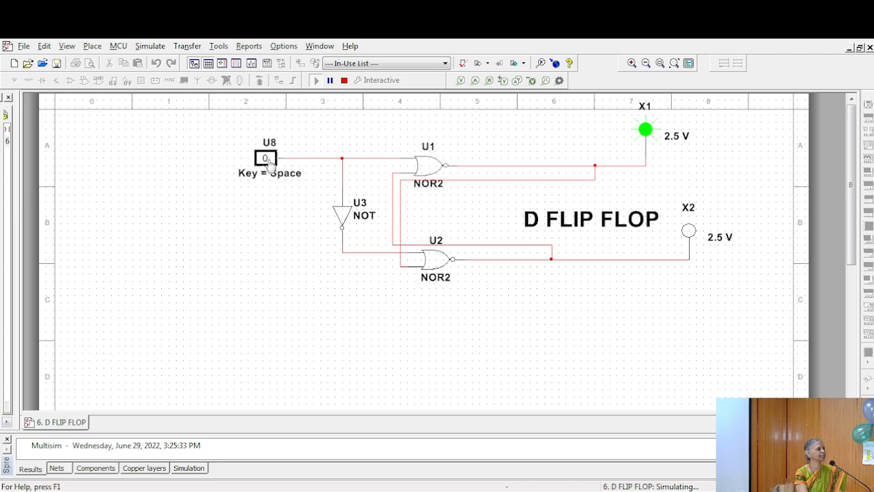
{"action": "key", "text": "space"}
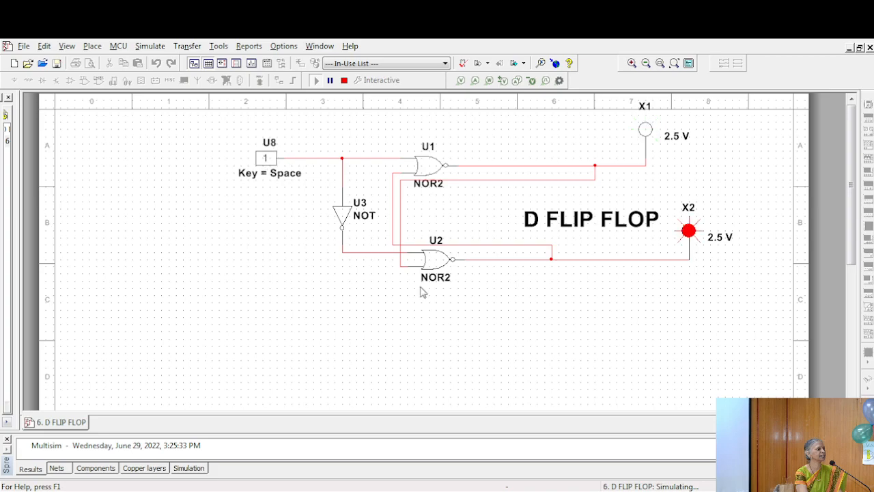
{"action": "mouse_move", "coordinate": [694, 286]}
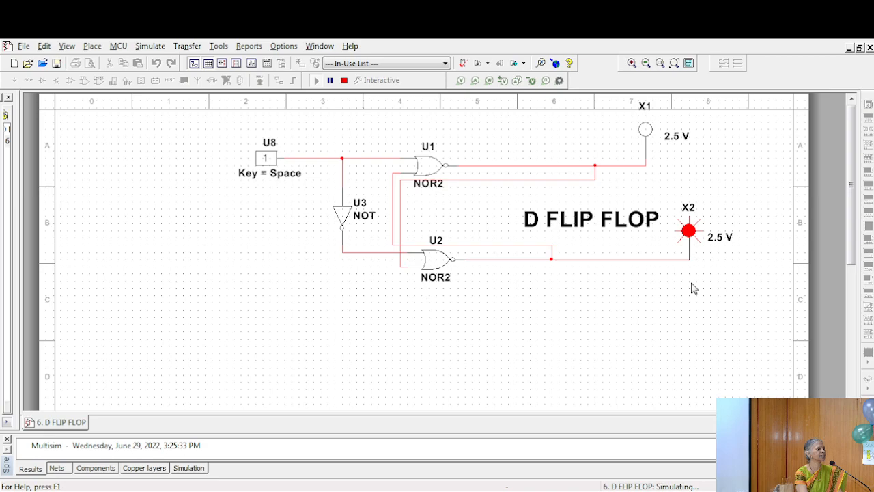